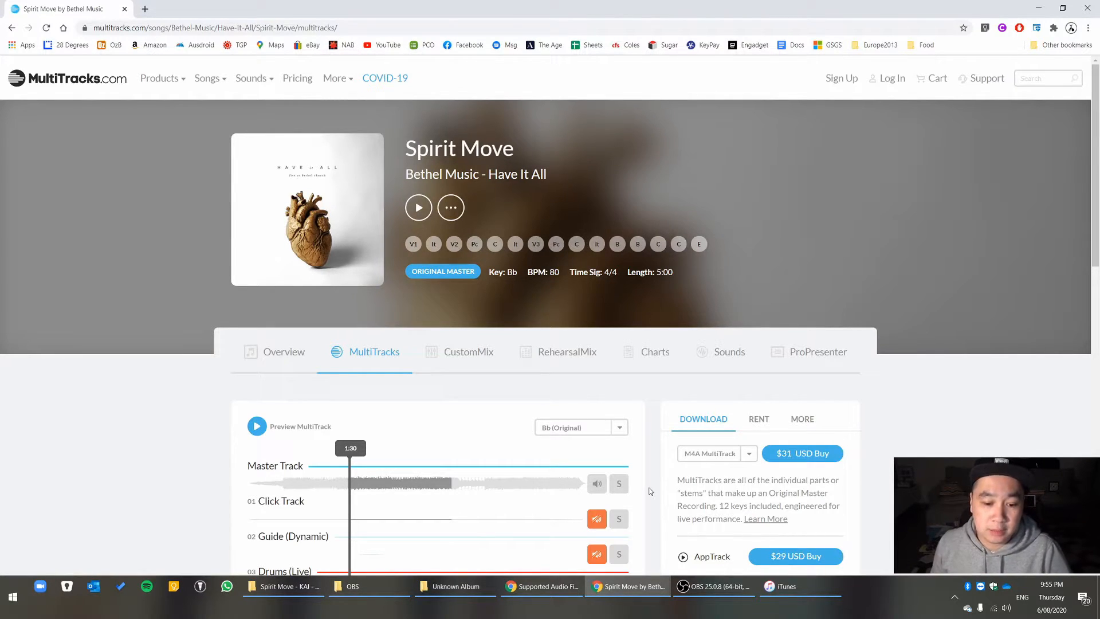
- Read the supported audio formats article and highlight that M4A needs QuickTime
click(541, 586)
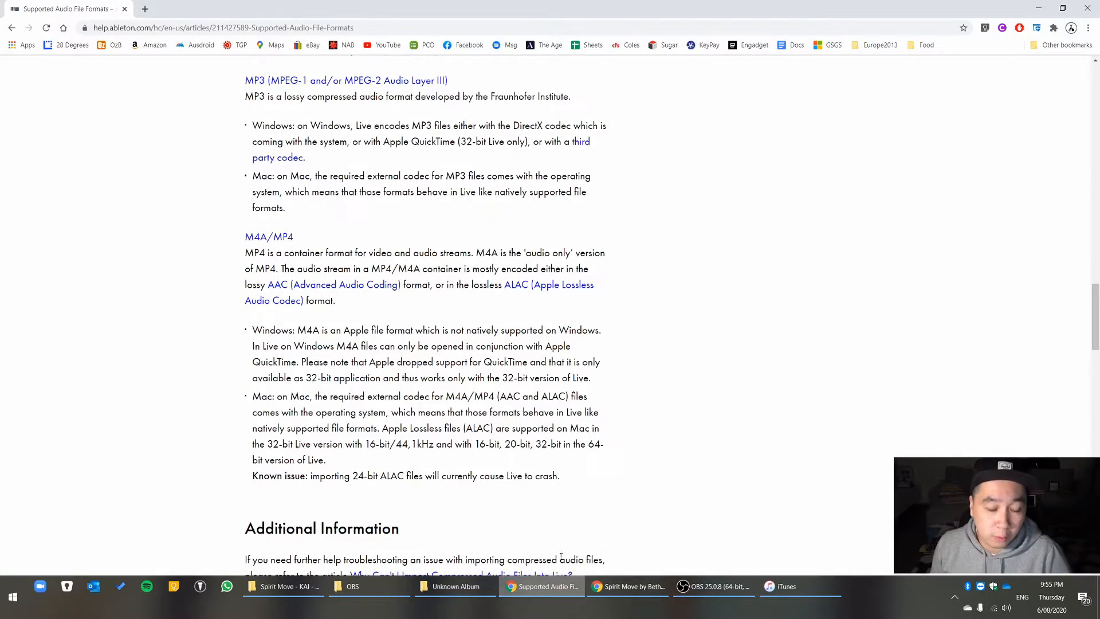
scroll(up, 3)
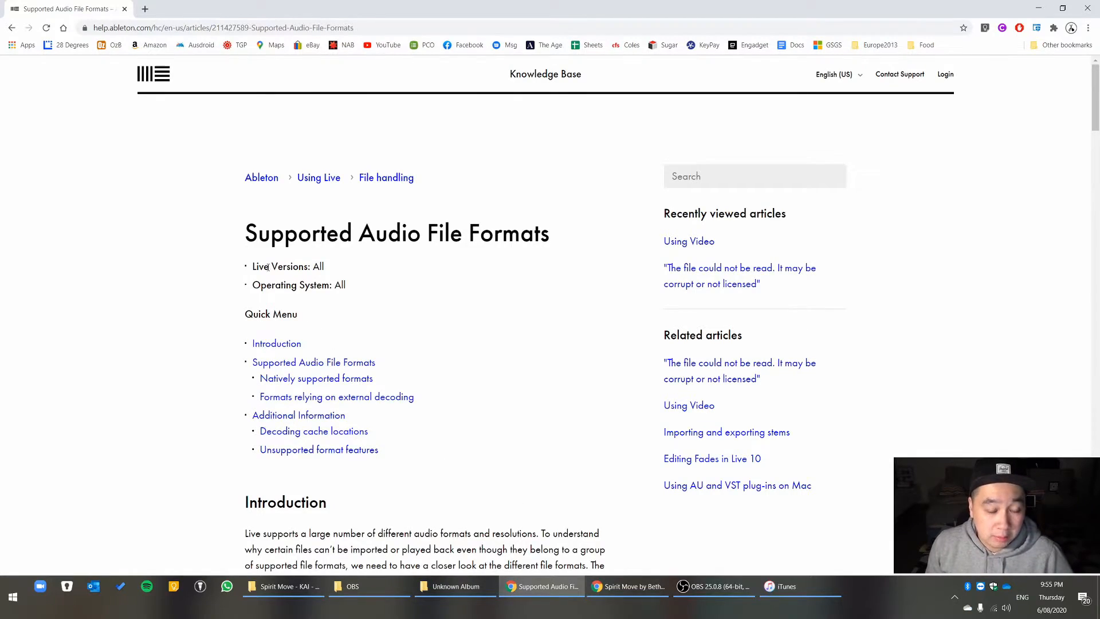
scroll(down, 3)
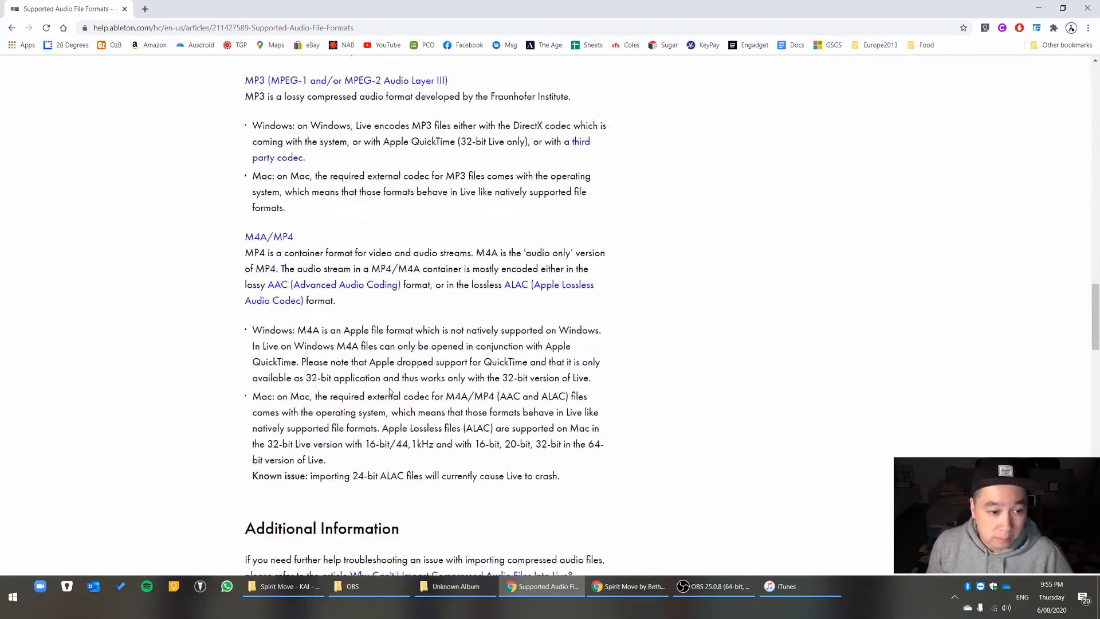
drag(252, 330, 406, 330)
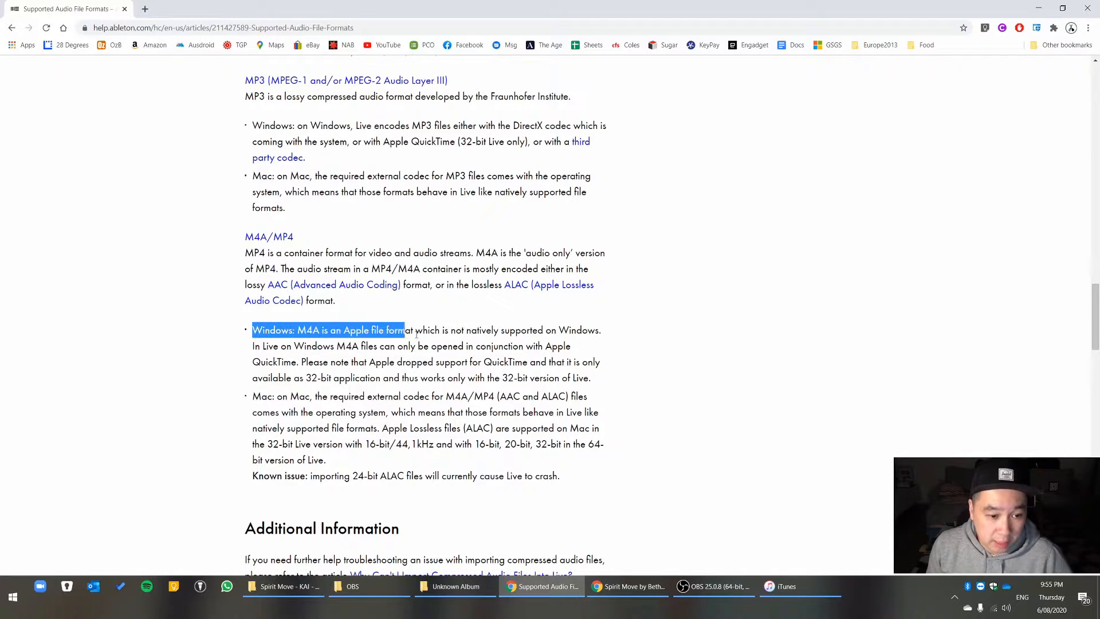
drag(404, 330, 615, 369)
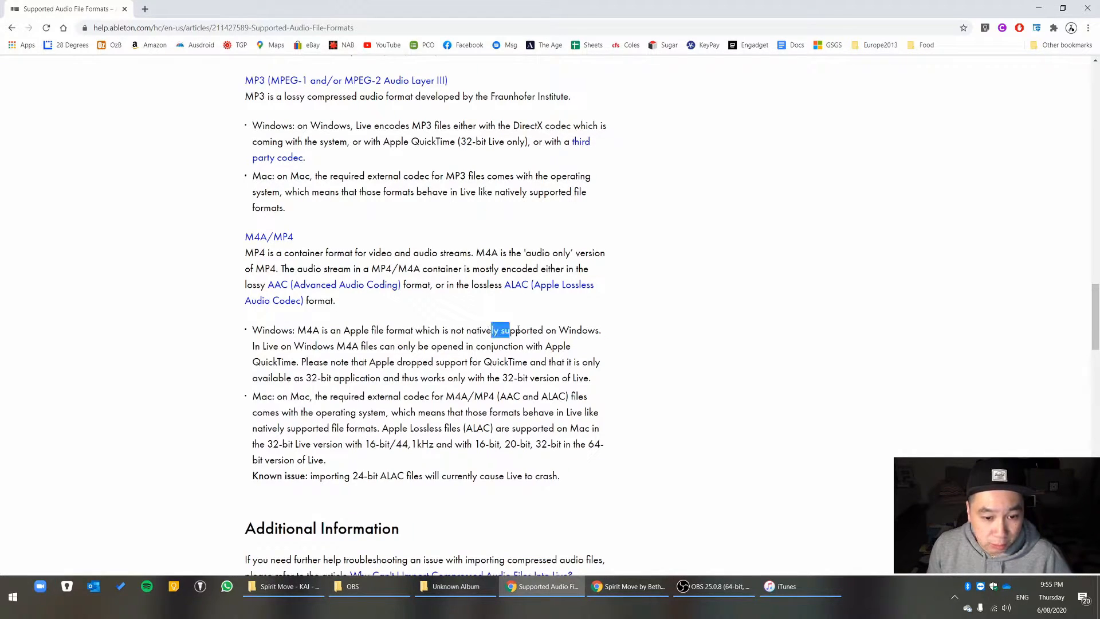
drag(500, 330, 601, 330)
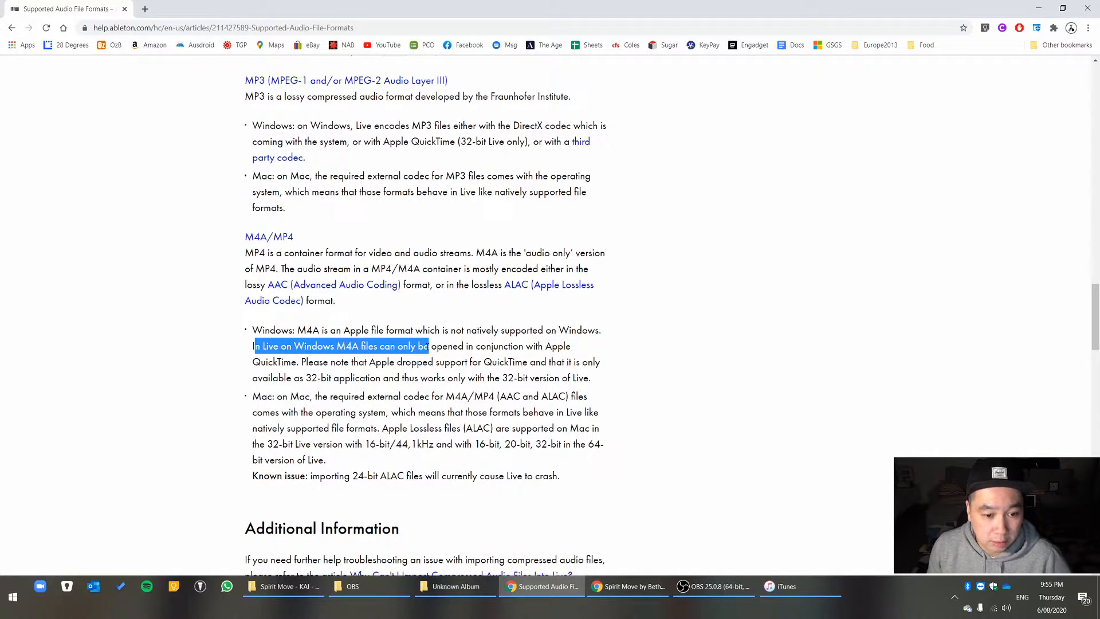
drag(429, 346, 573, 362)
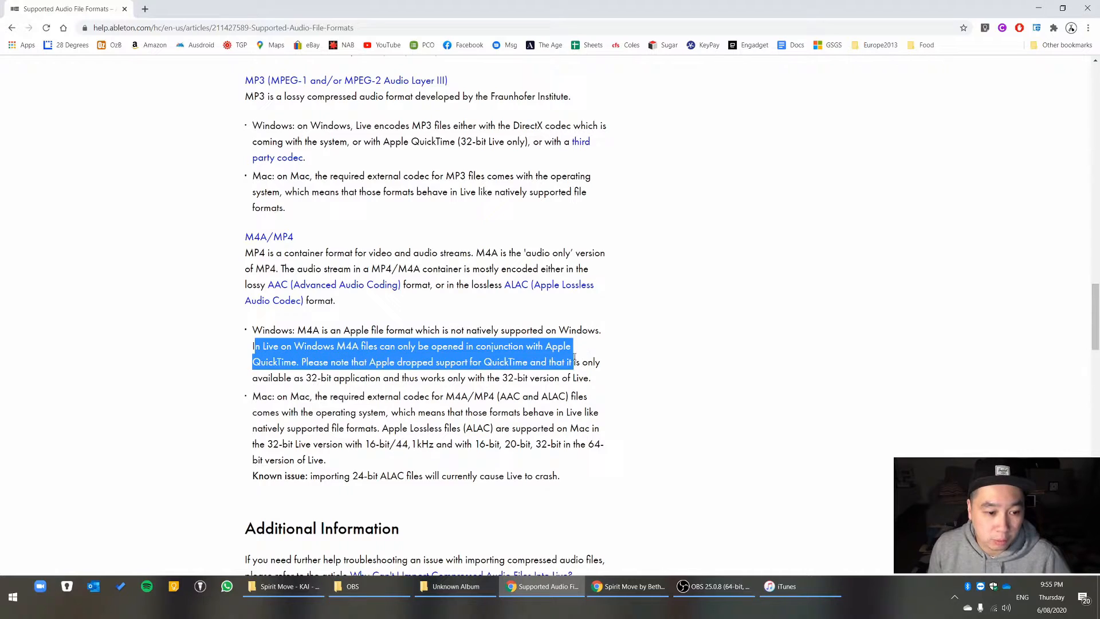
- Return to the Spirit Move song page and bring up the Key A project folder
click(628, 586)
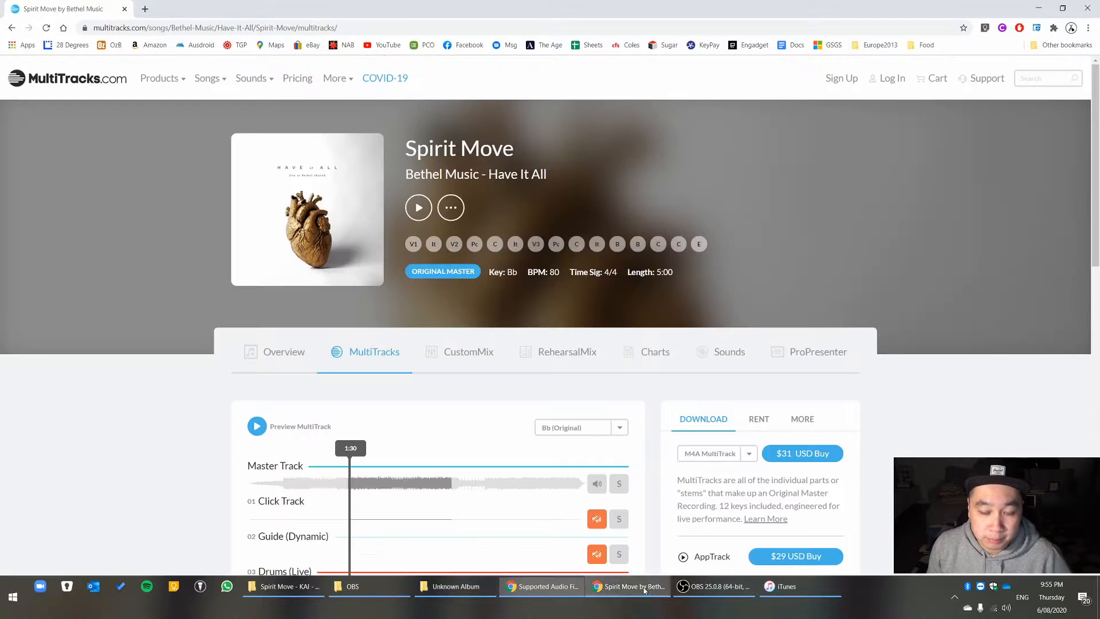
click(715, 453)
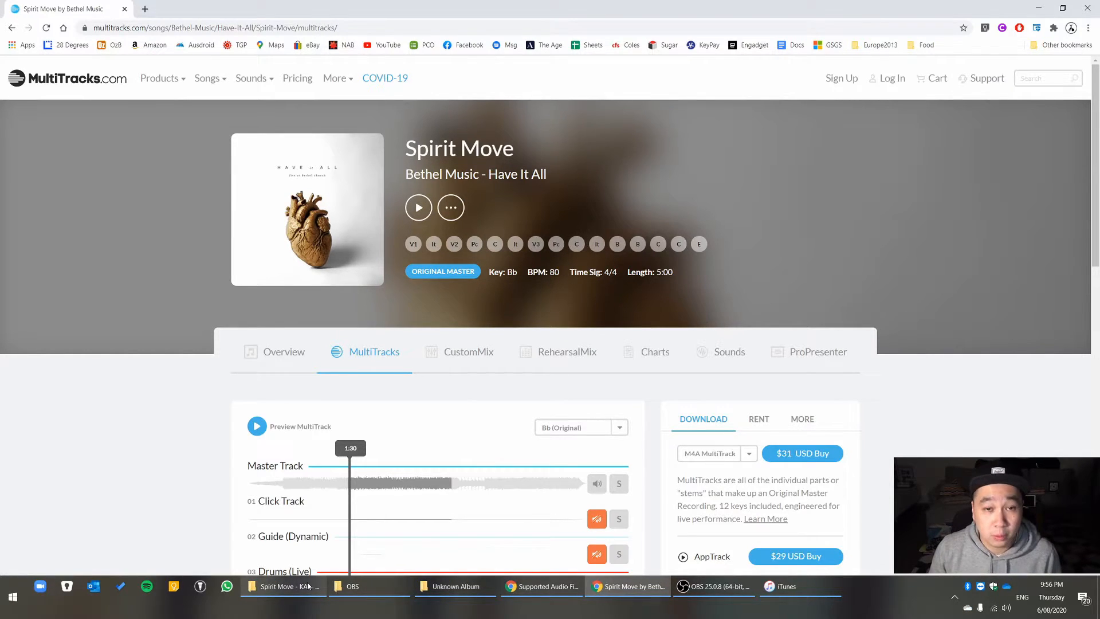
mouse_move(284, 586)
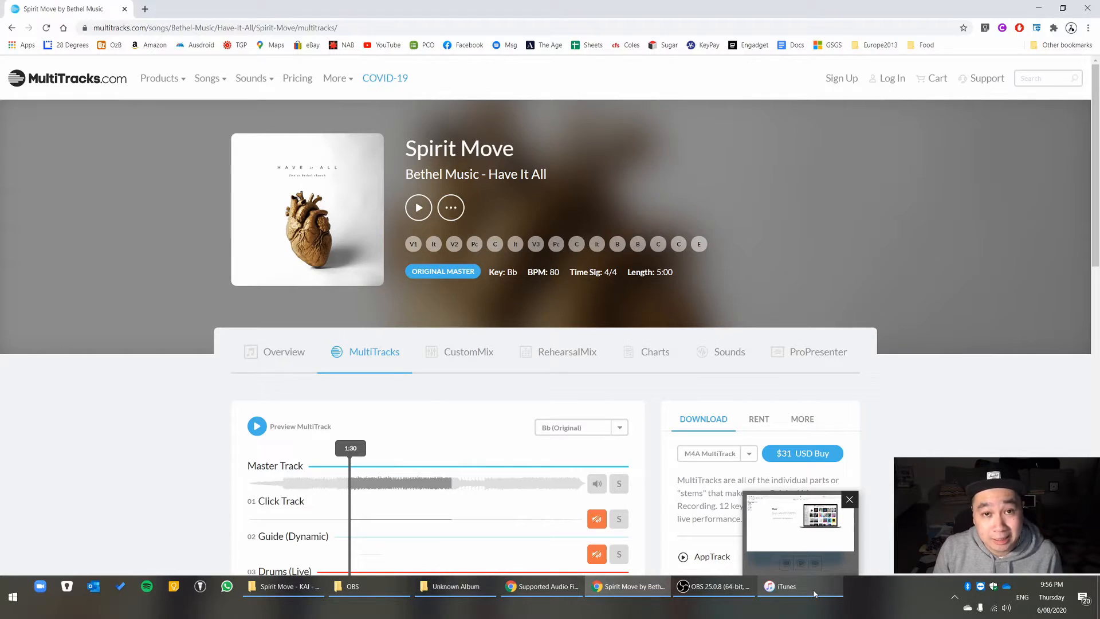
click(798, 585)
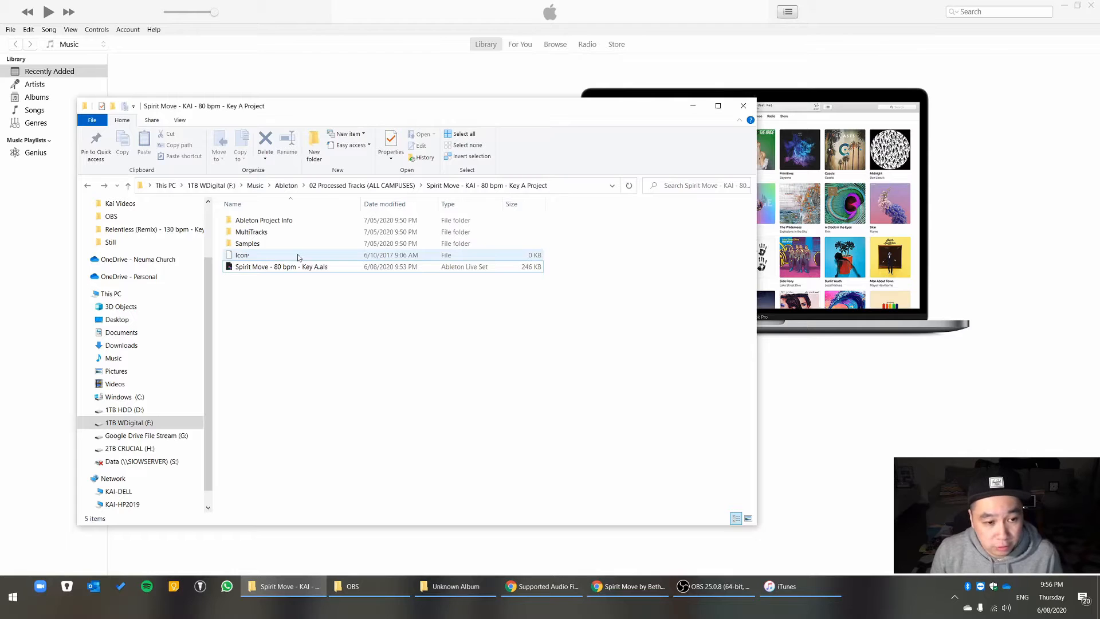
- Open the project's MultiTracks folder in File Explorer
click(251, 231)
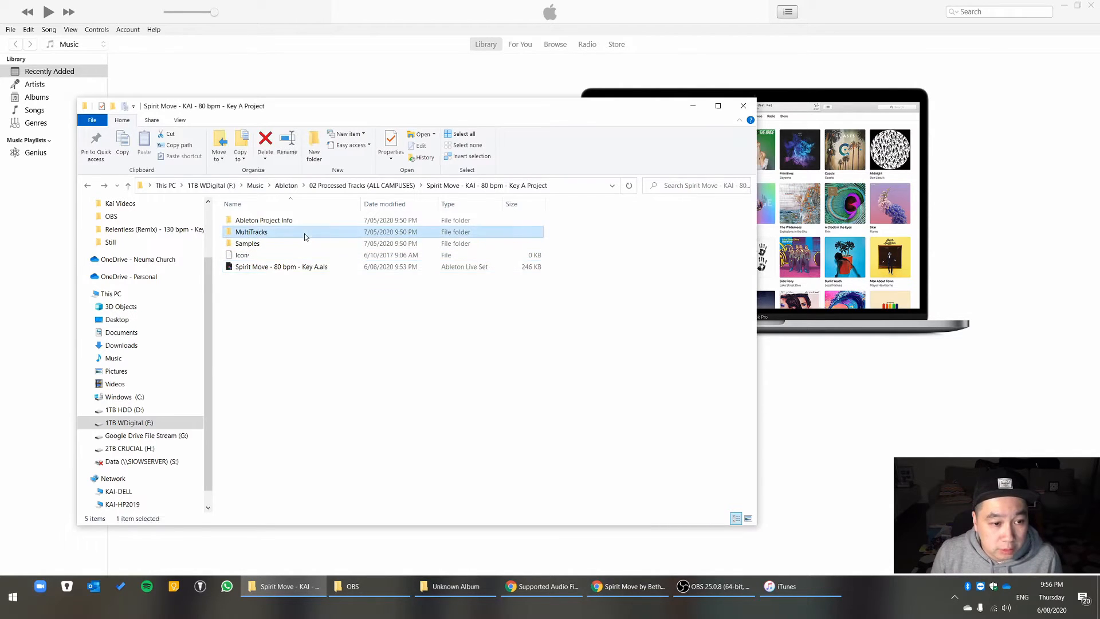
double_click(251, 231)
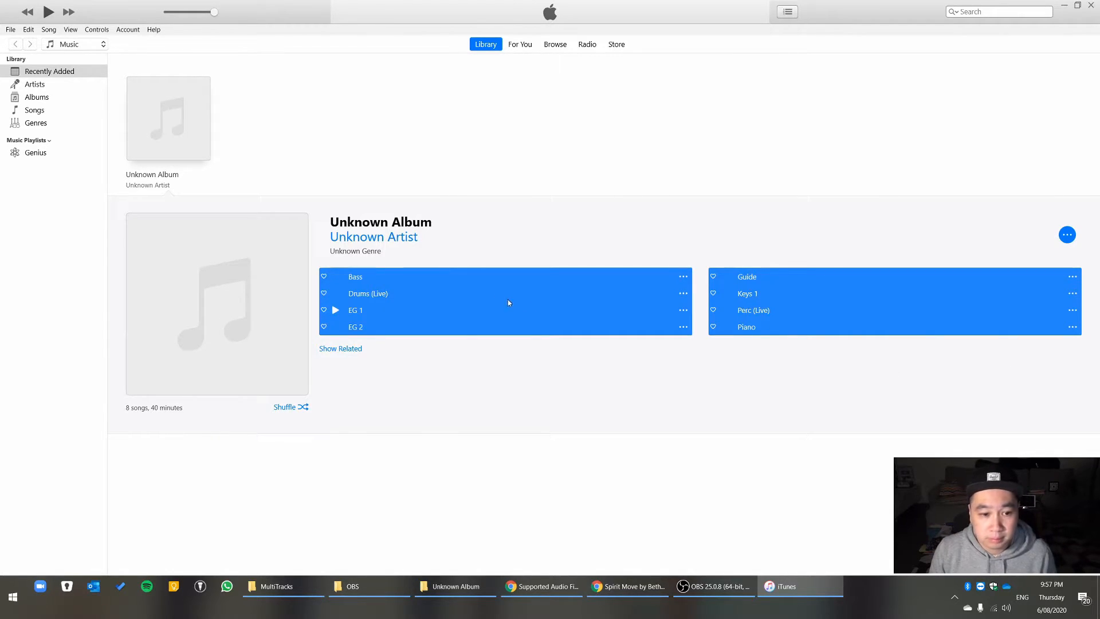
- Create WAV versions of the selected stems in iTunes and reveal Bass.wav's folder
click(11, 29)
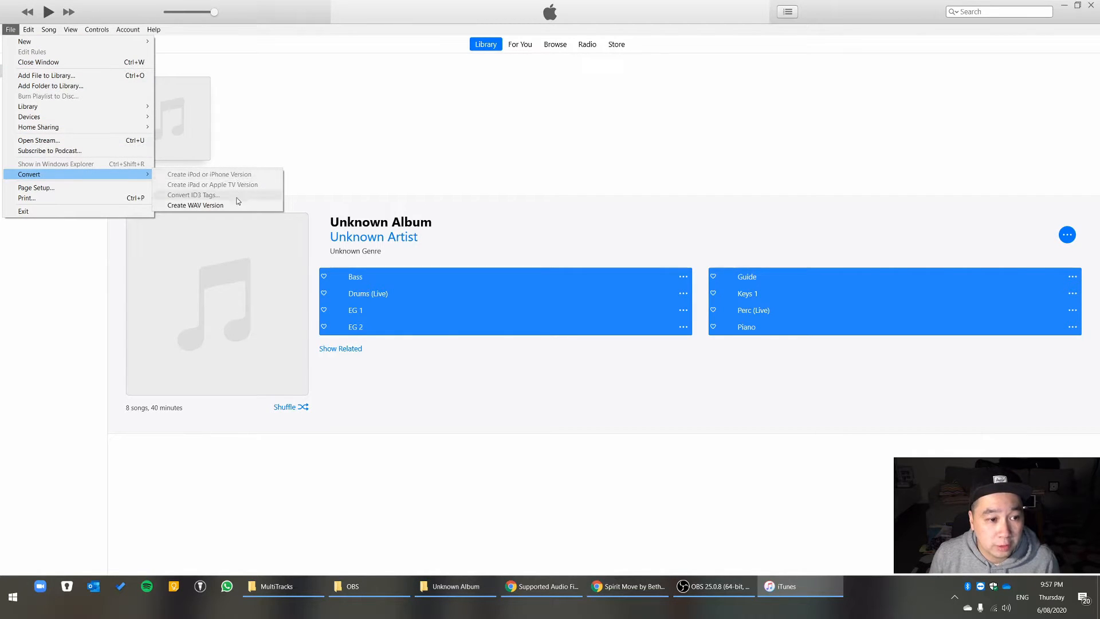
mouse_move(195, 205)
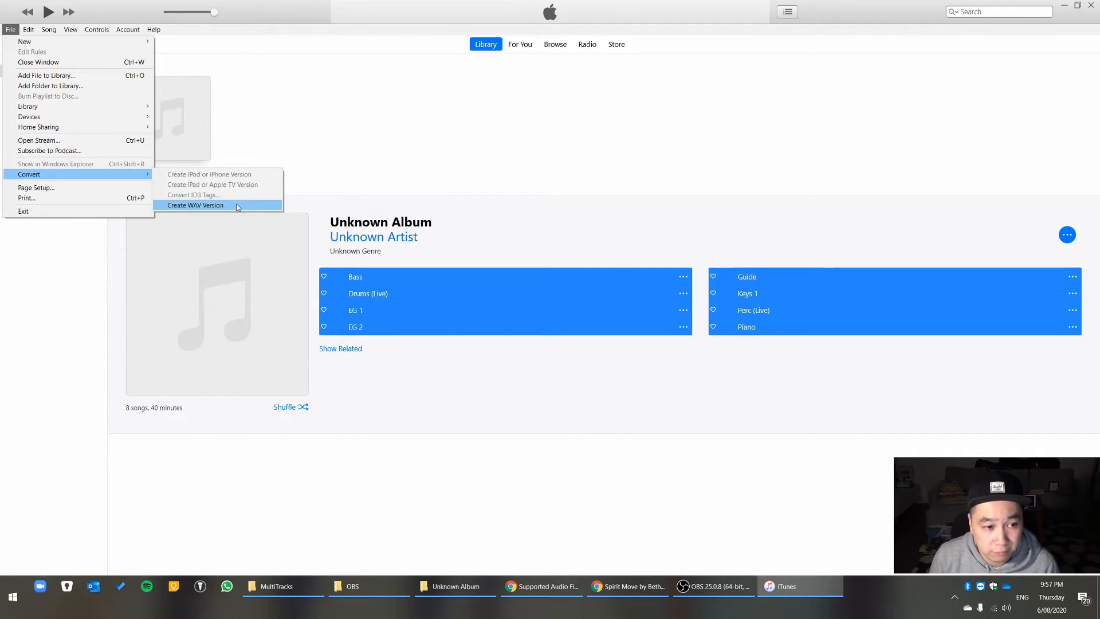
click(194, 205)
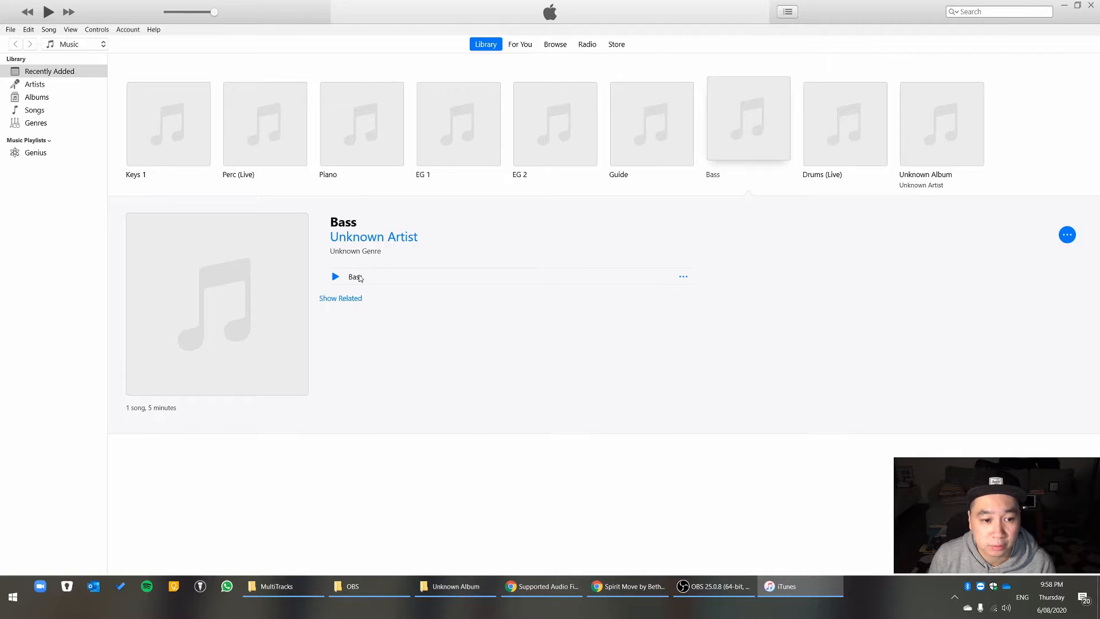
right_click(354, 277)
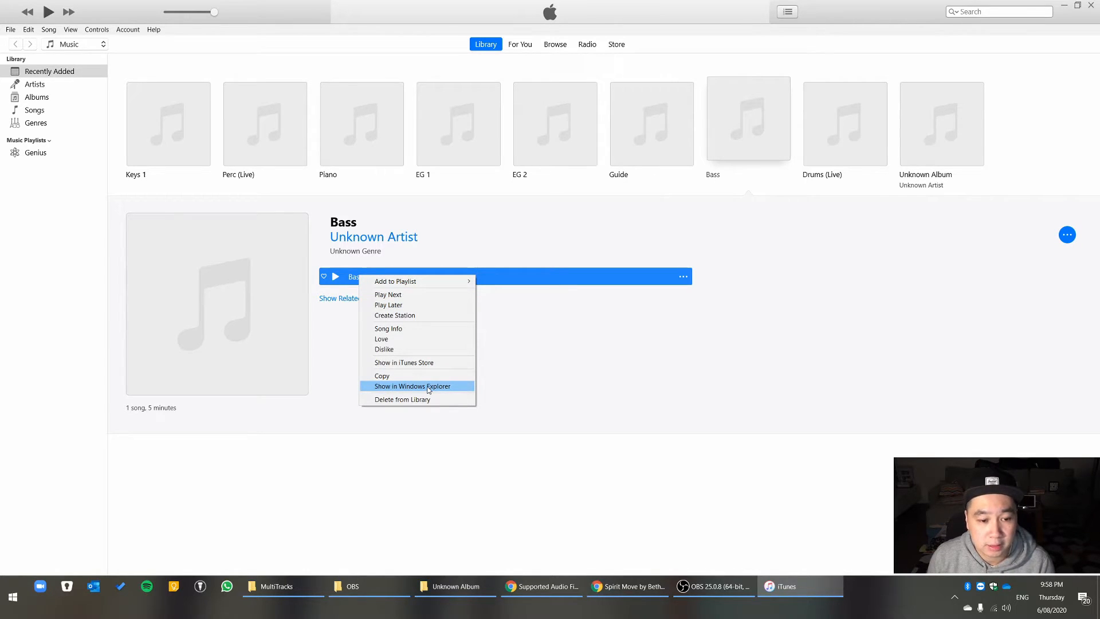
click(412, 386)
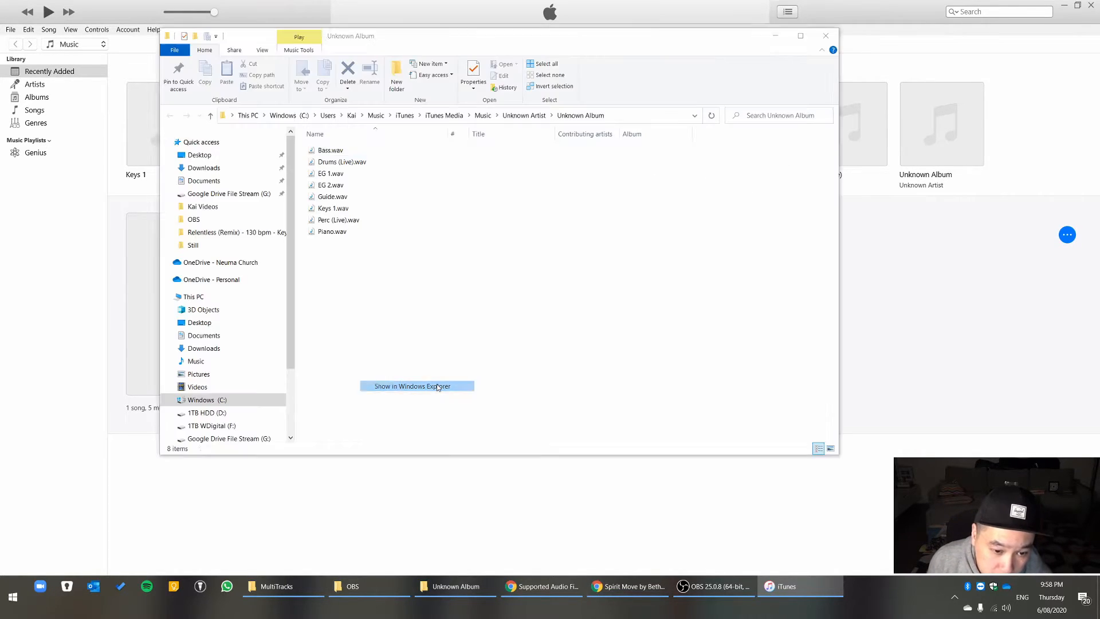
- Copy Bass.wav through Piano.wav into MultiTracks, then go up to the Spirit Move folder
click(330, 149)
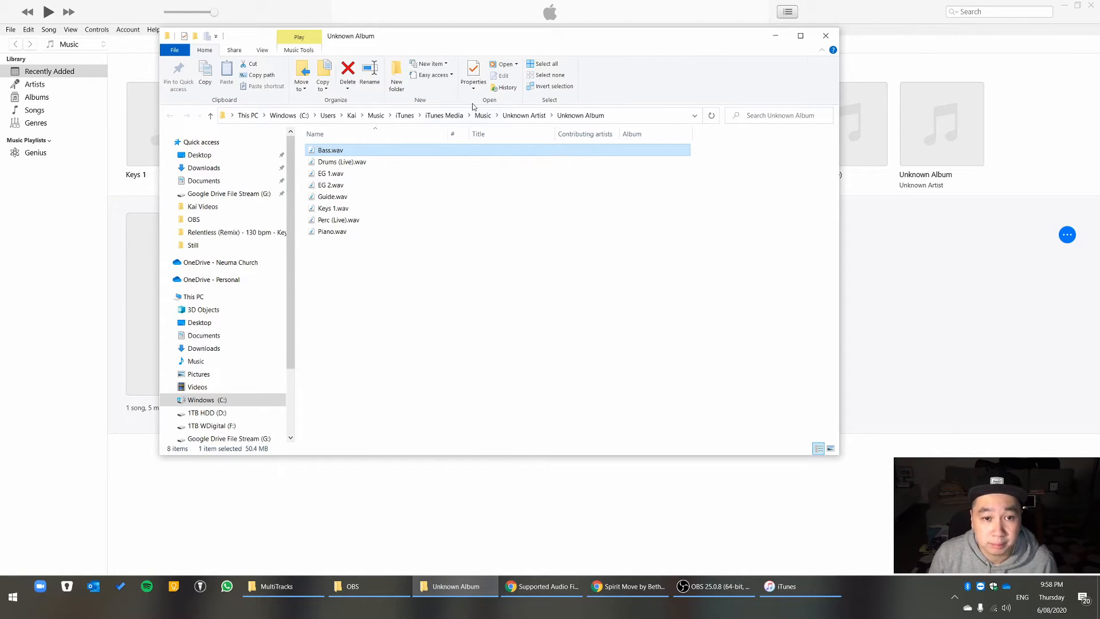
click(341, 161)
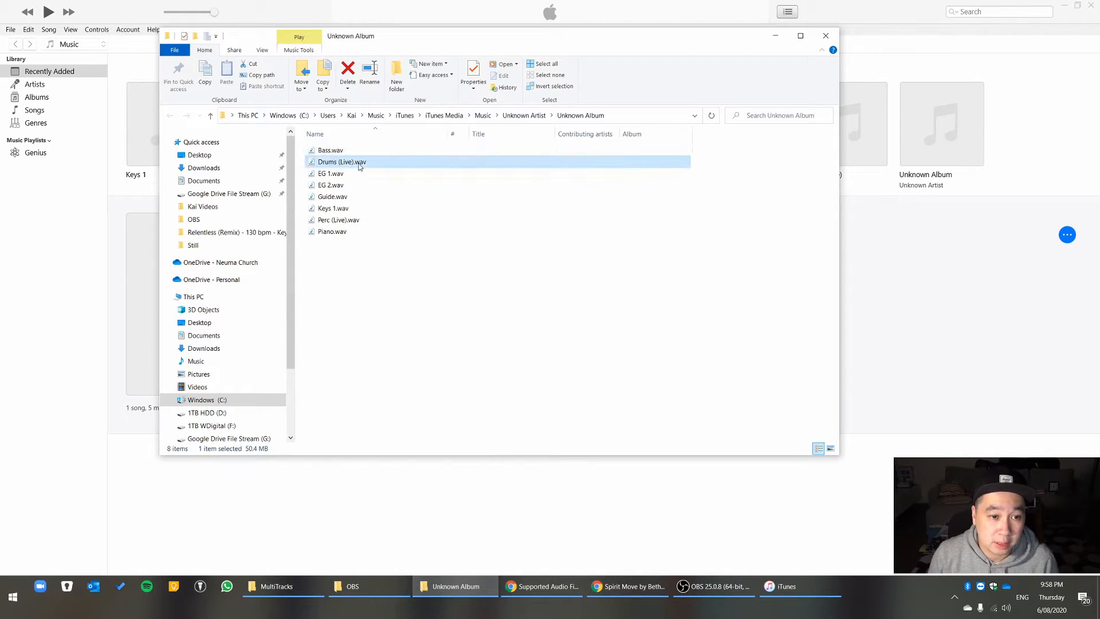
click(332, 231)
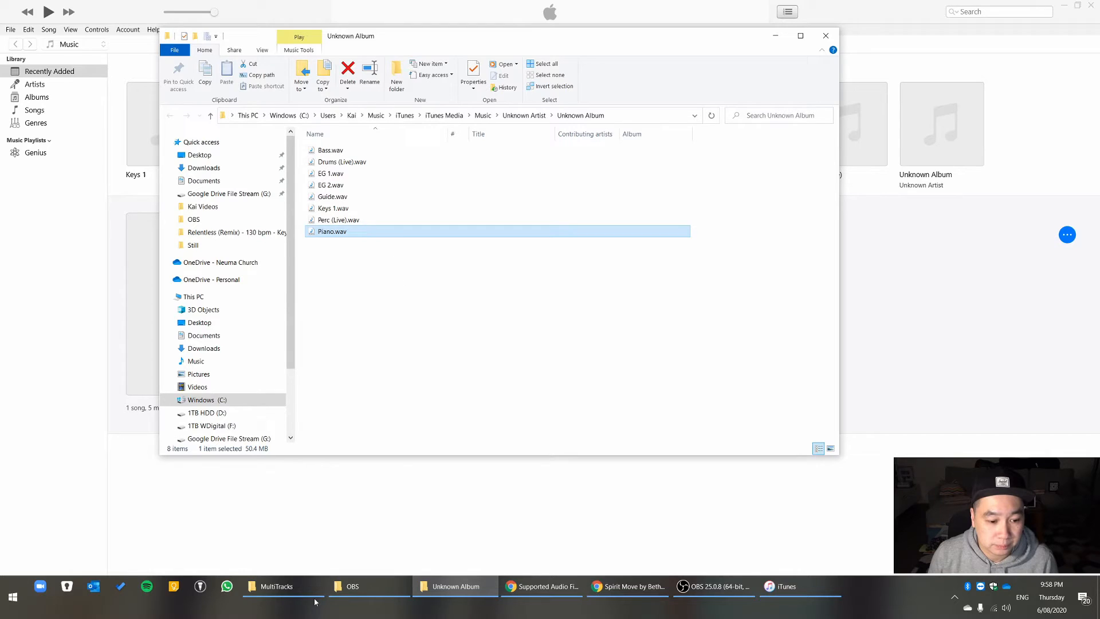
click(276, 586)
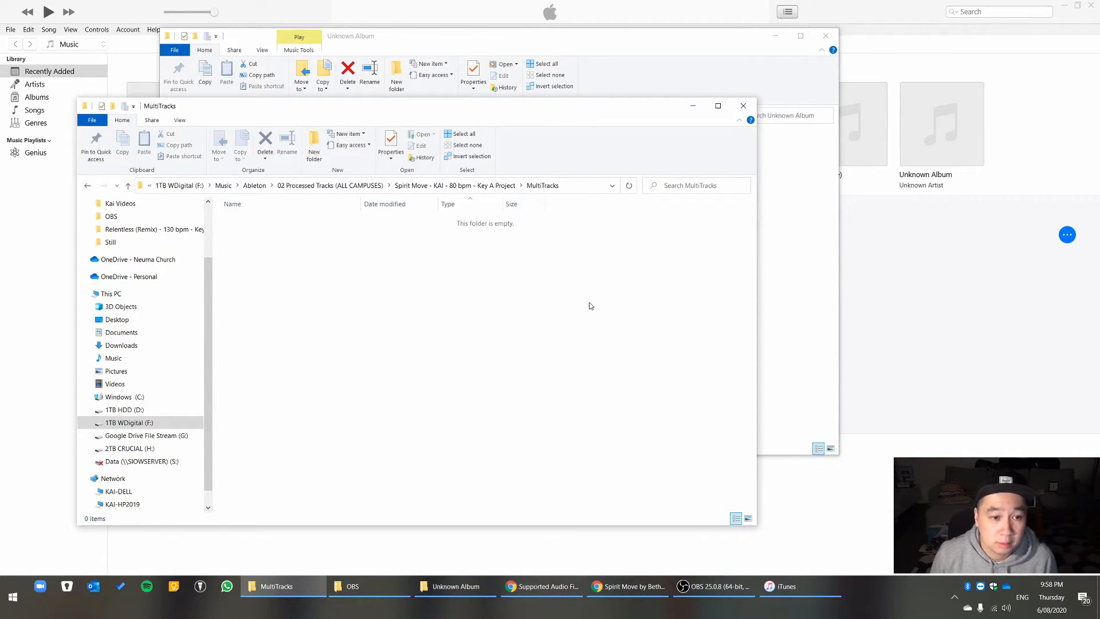
click(454, 586)
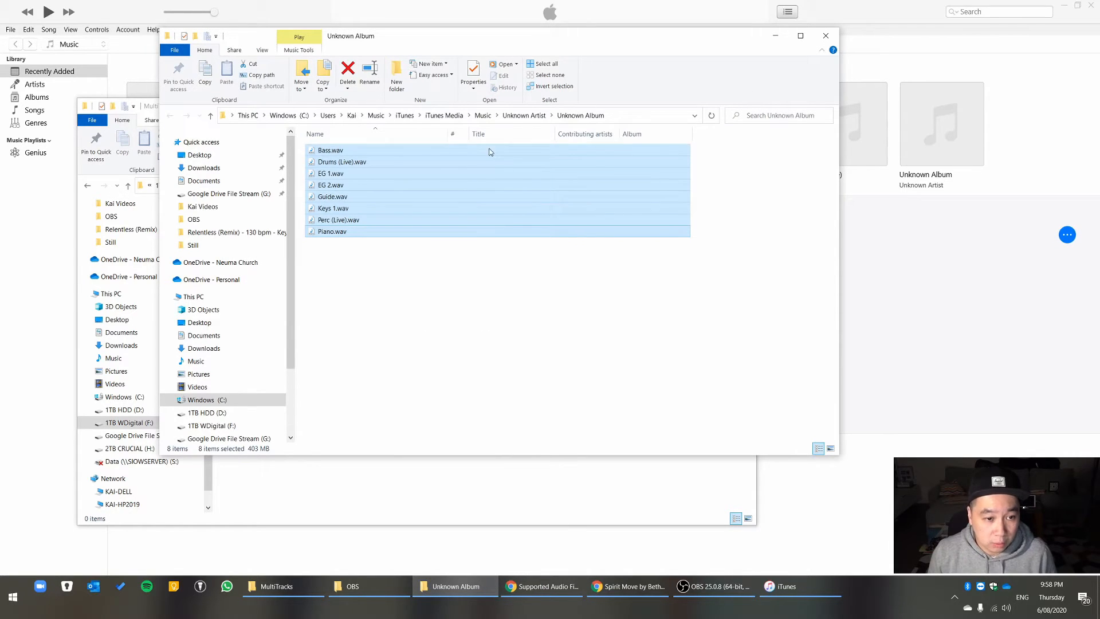
mouse_move(514, 195)
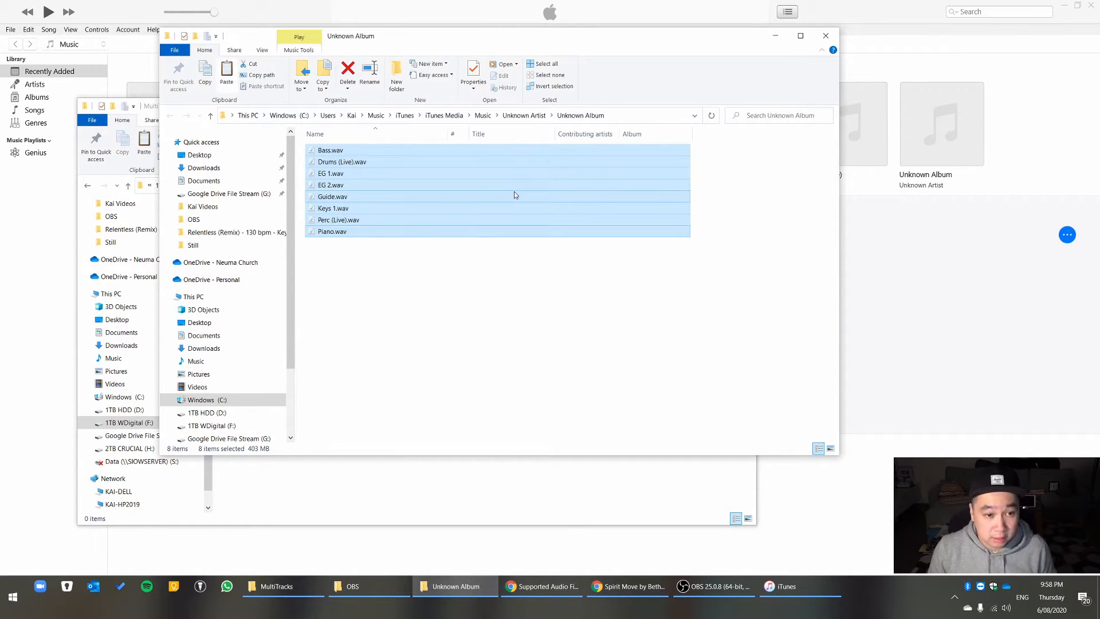
click(275, 585)
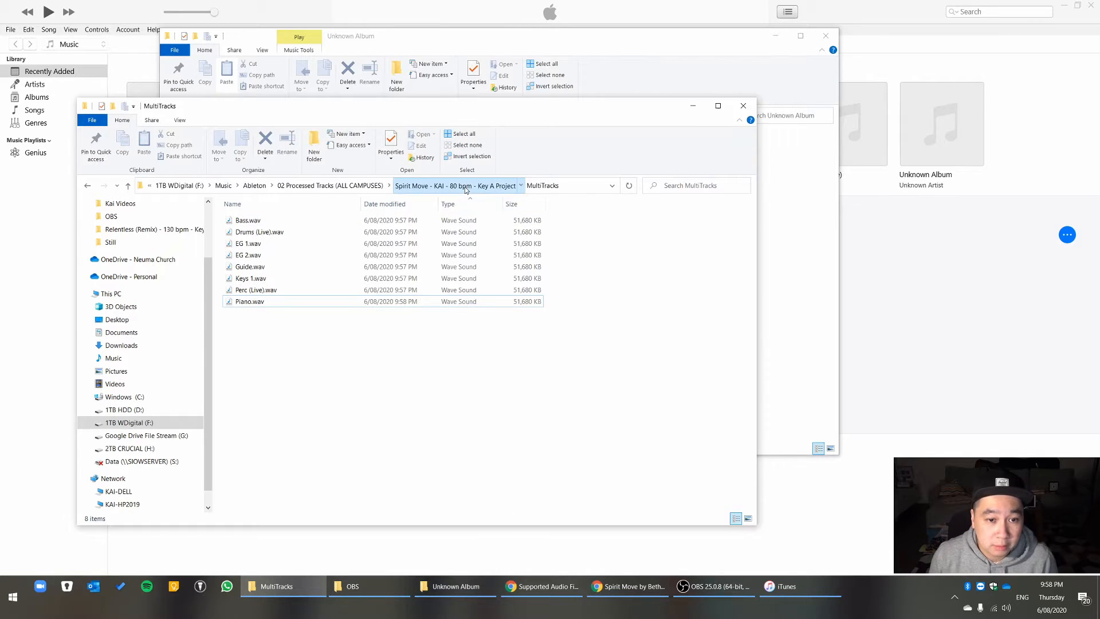
click(128, 185)
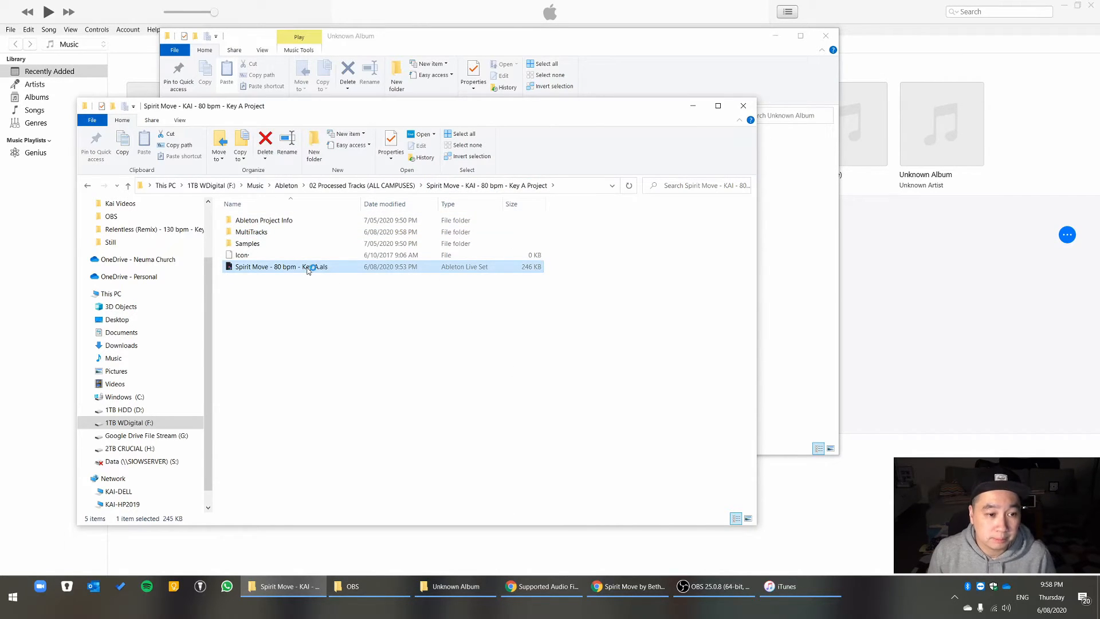
- Open the Spirit Move Key A Live Set and show the Ableton project library
double_click(279, 266)
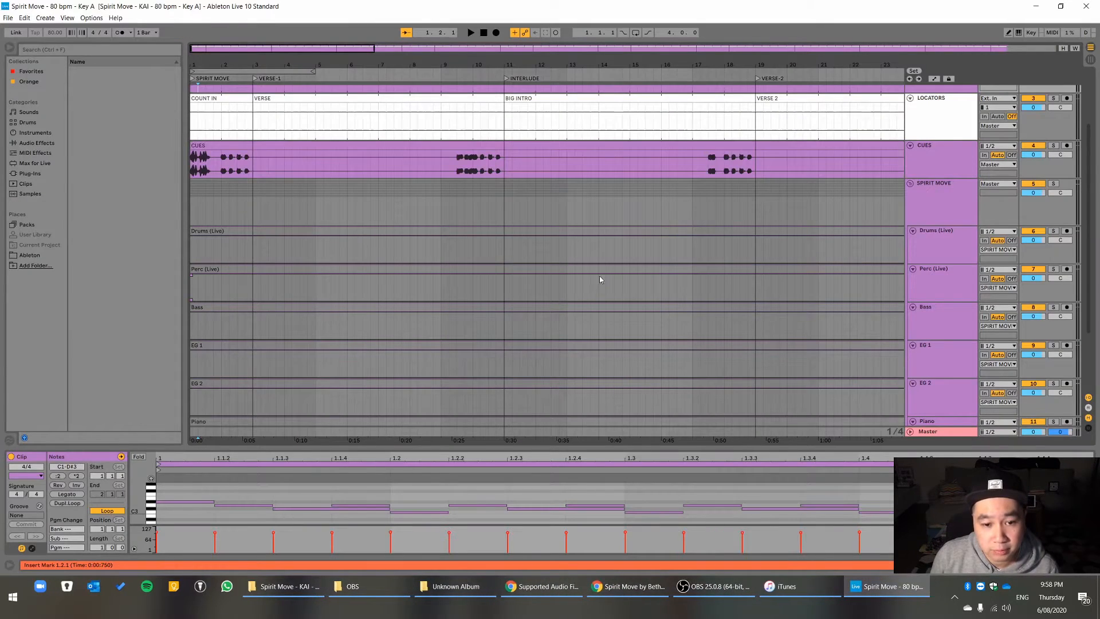
click(29, 244)
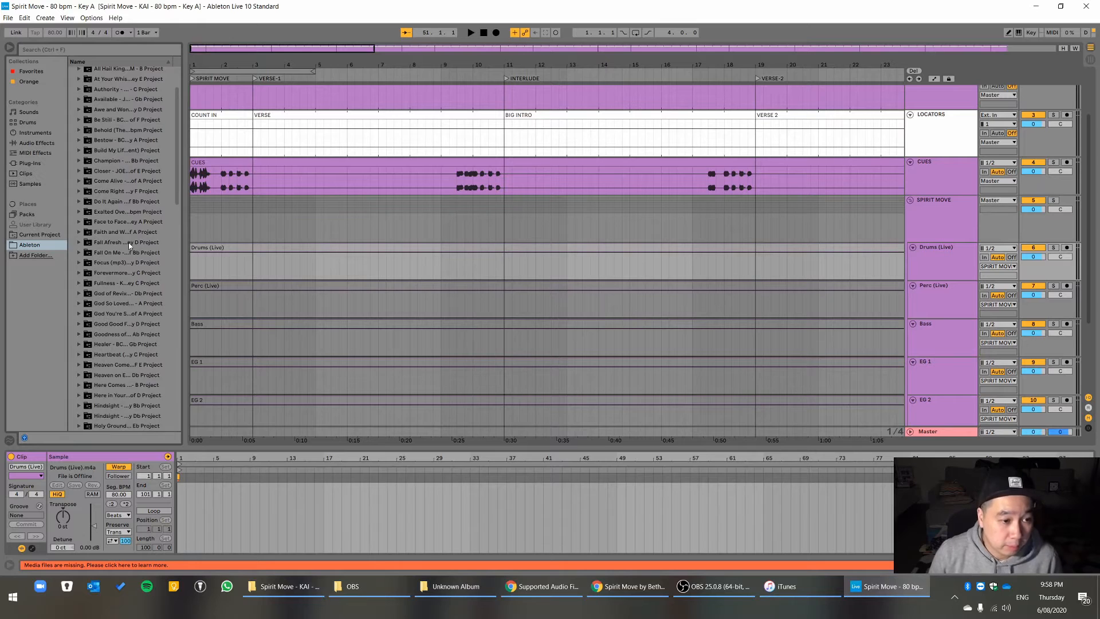
- Expand the Spirit Move project and its MultiTracks folder in the browser
scroll(down, 3)
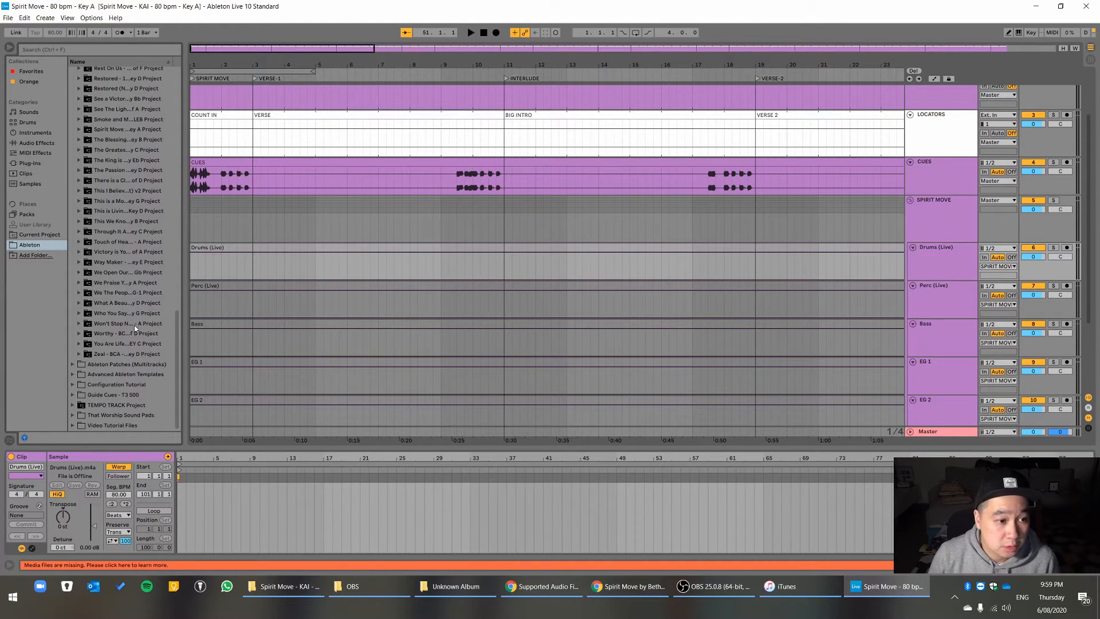
click(79, 183)
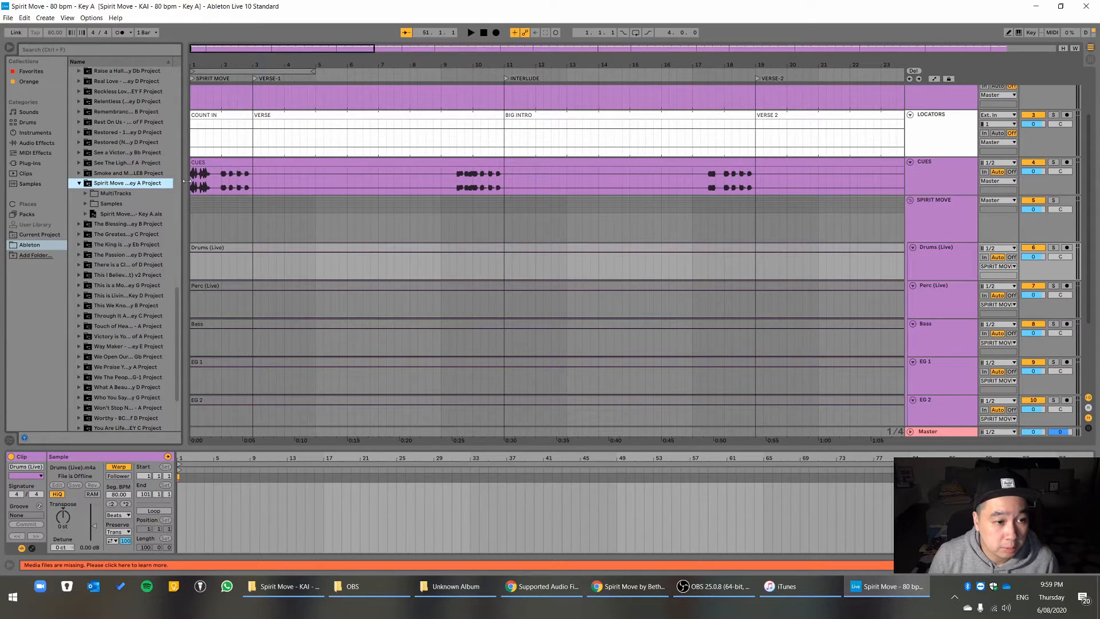
click(85, 193)
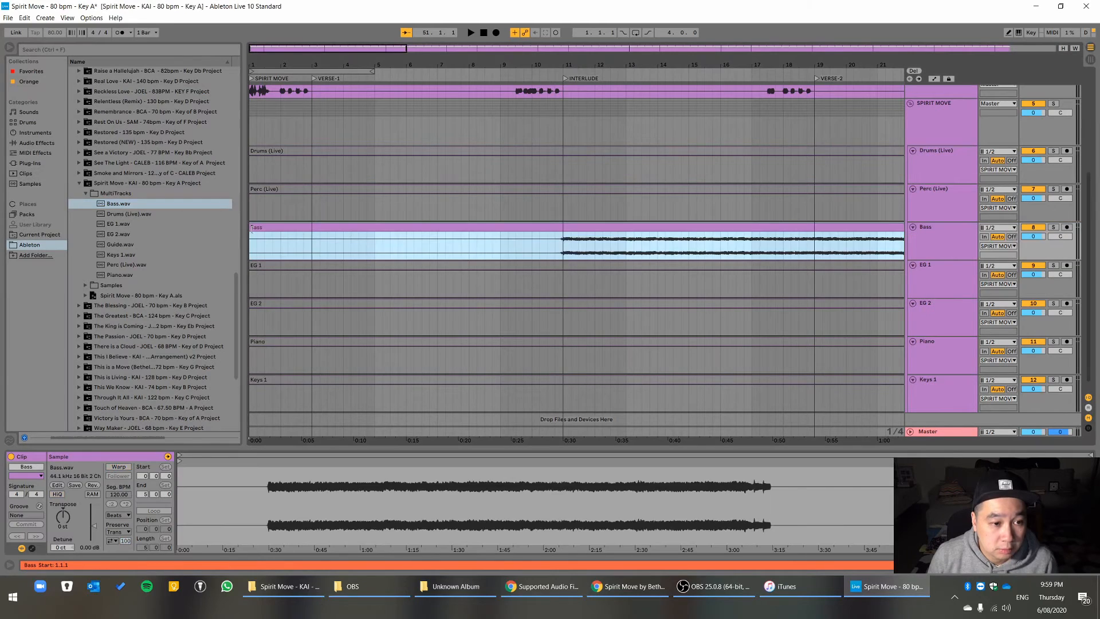
- Drop the Drums (Live), EG 1, EG 2, Perc (Live) and Piano stems onto their tracks
click(129, 213)
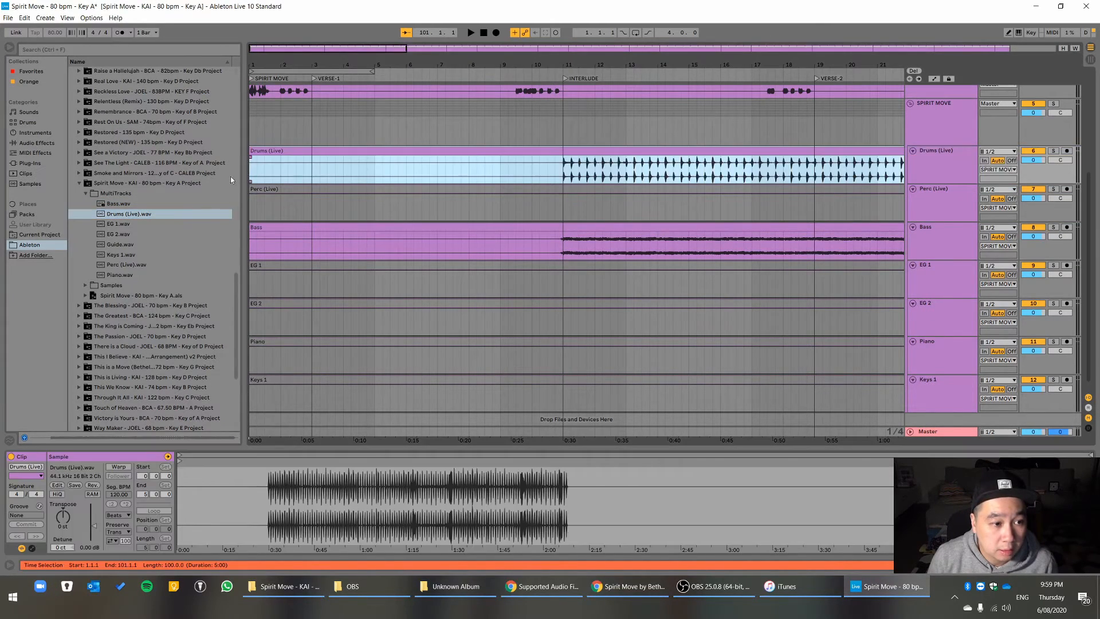
click(119, 222)
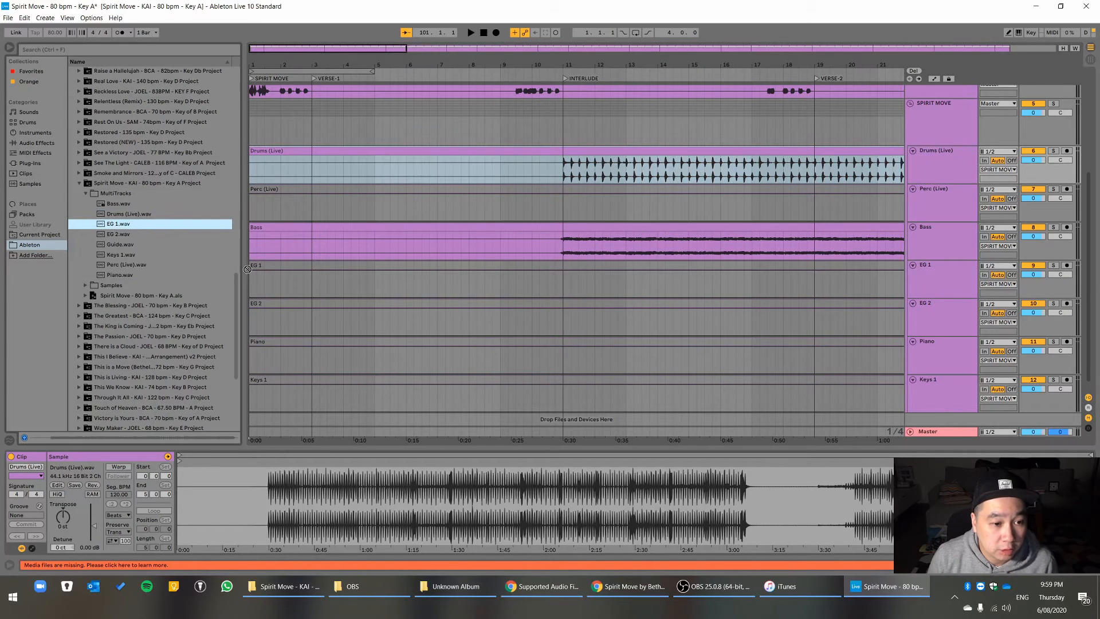
click(117, 234)
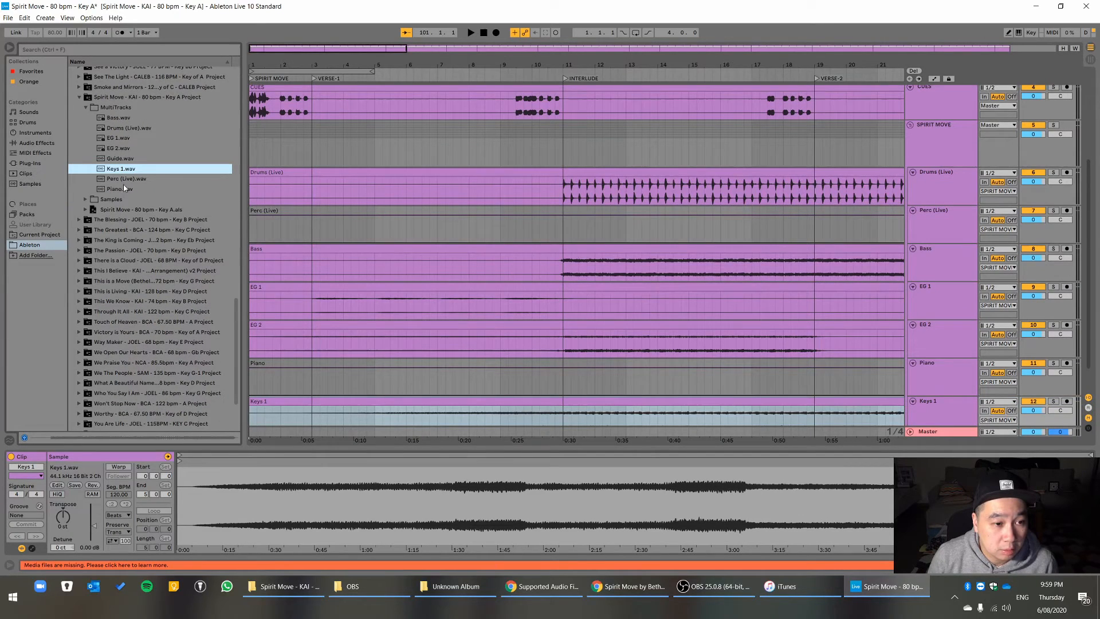
click(126, 178)
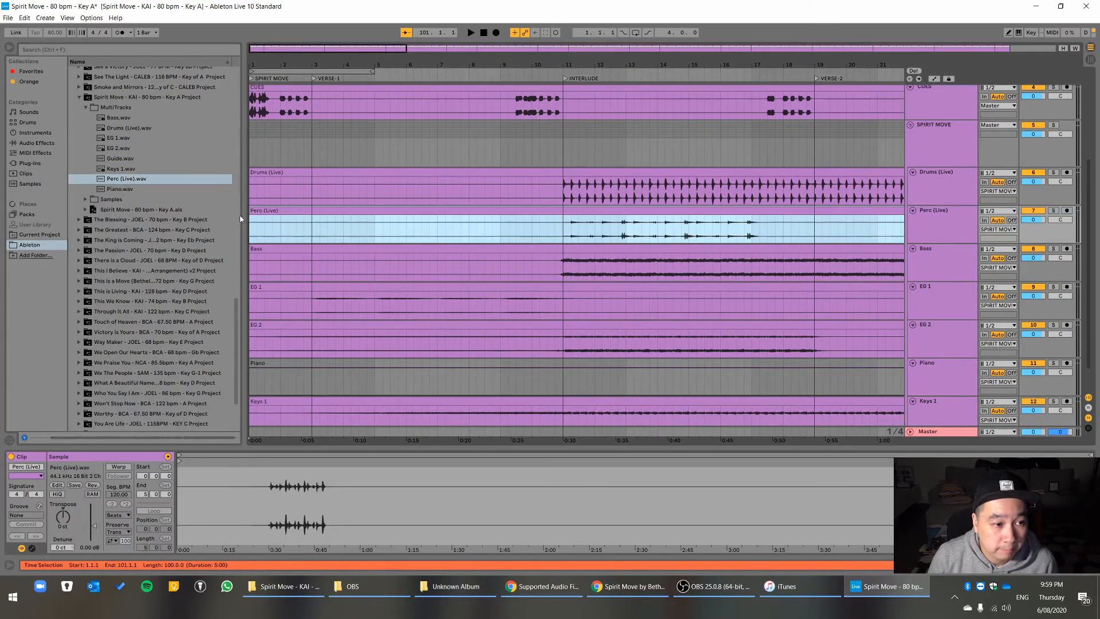
click(119, 189)
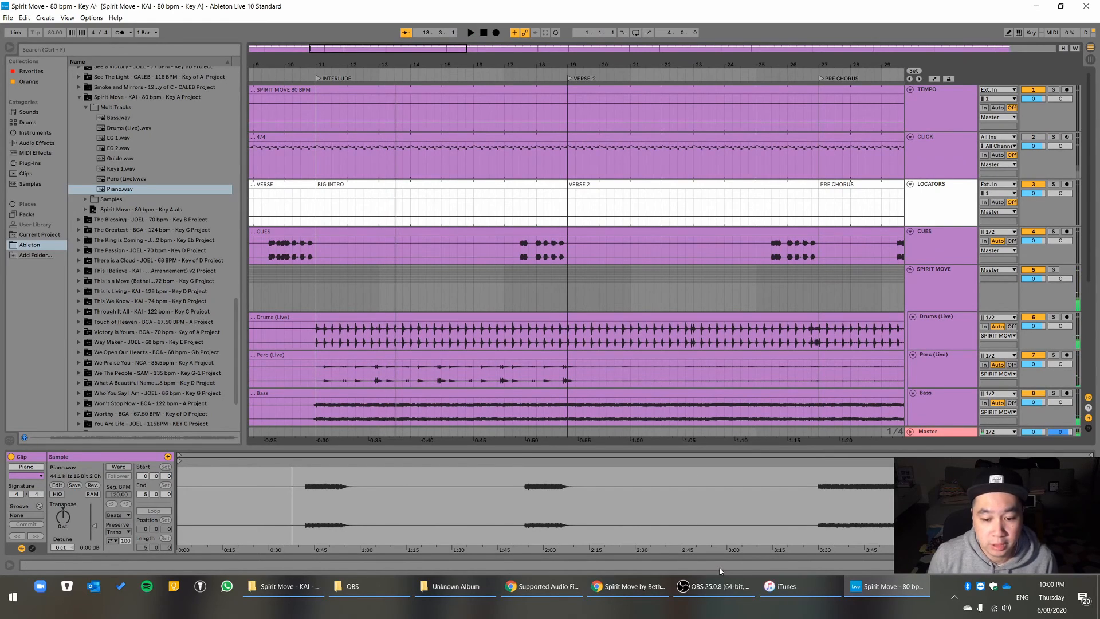
mouse_move(713, 585)
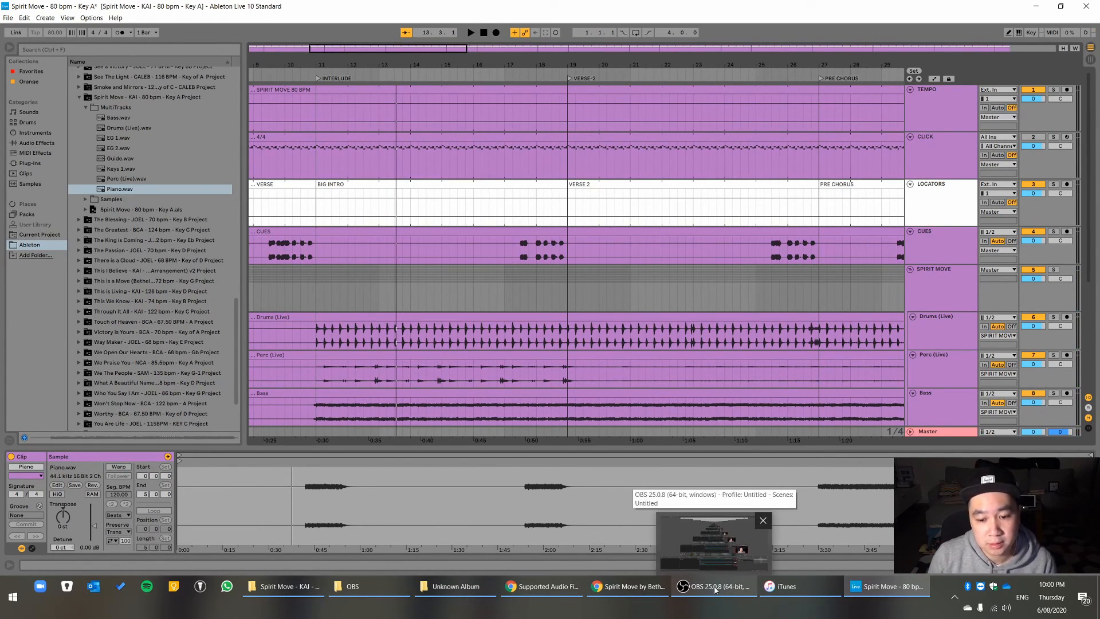
- Review the arrangement with Piano.wav loaded and no missing-media warnings
click(630, 290)
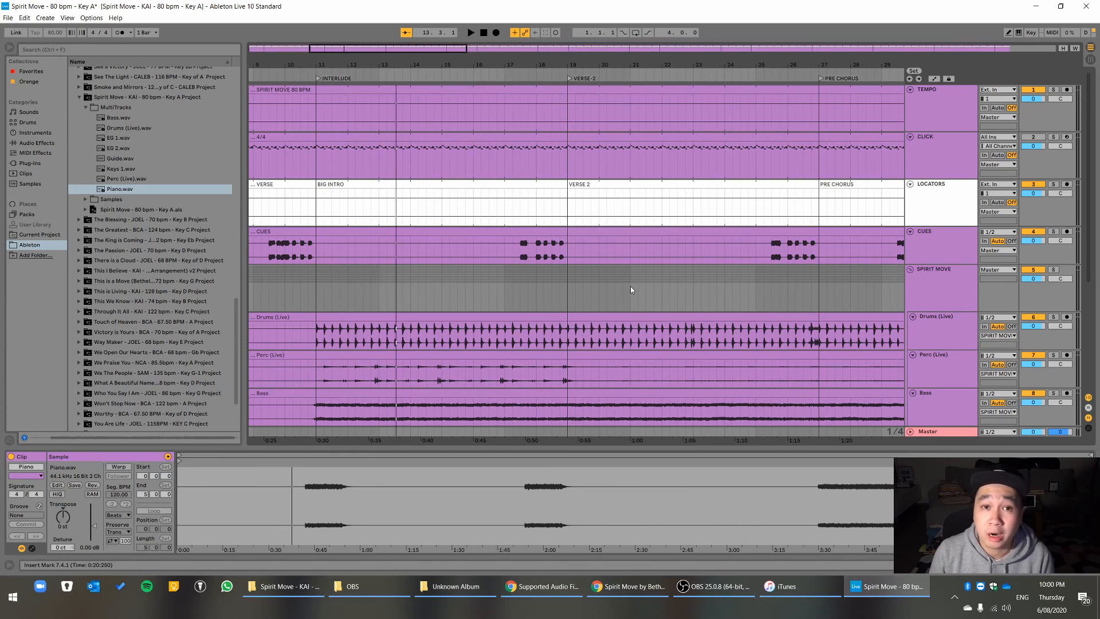
mouse_move(719, 292)
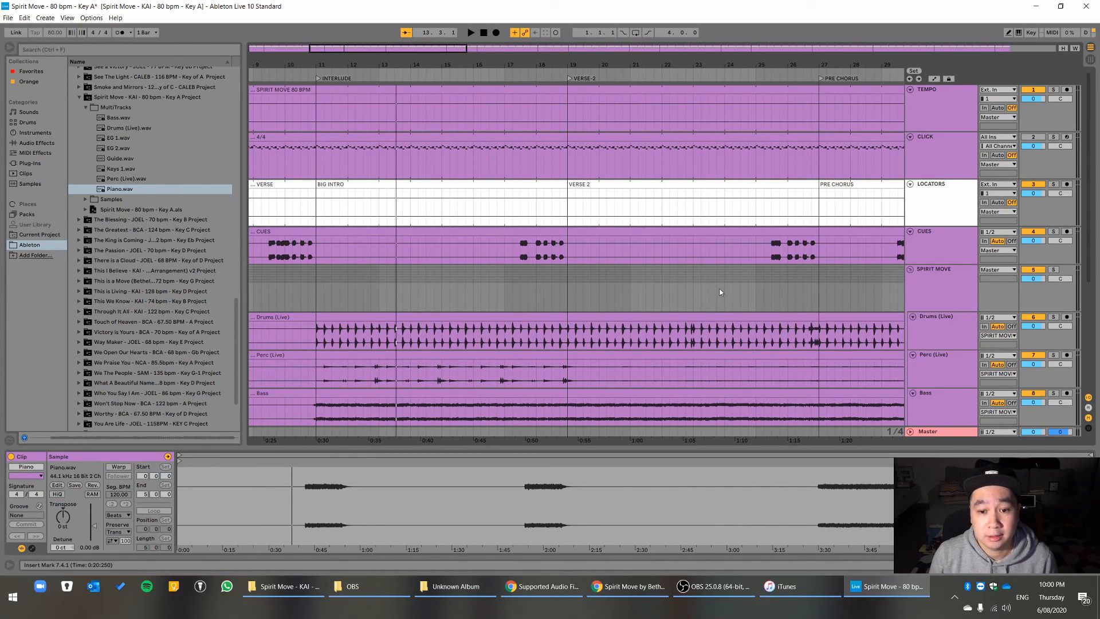